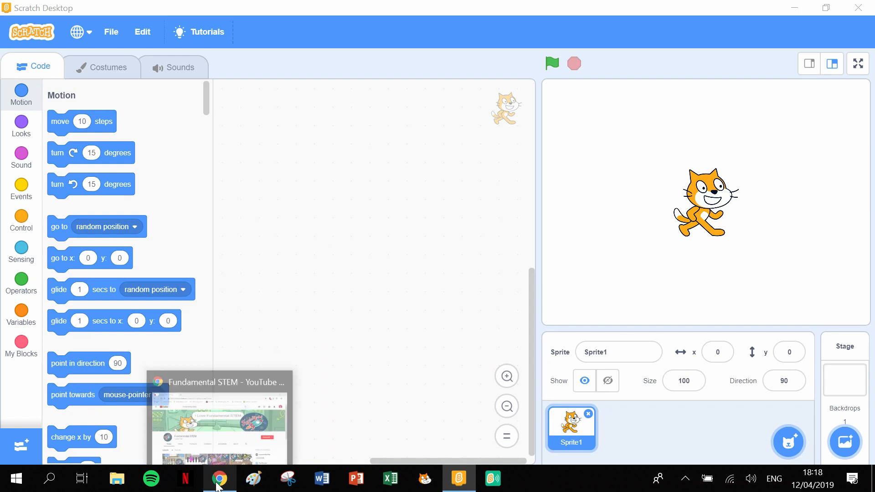
- Subscribe to the Fundamental STEM YouTube channel and turn on its notifications
{"action": "left_click", "coordinate": [219, 478]}
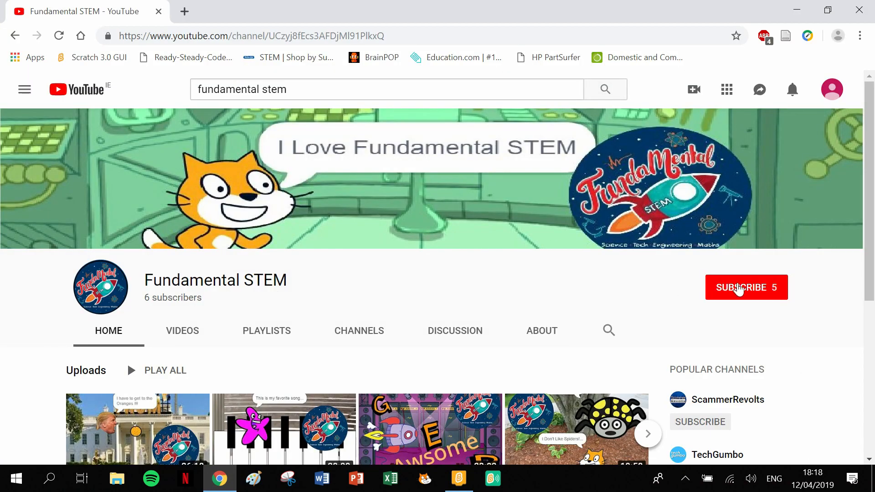
{"action": "left_click", "coordinate": [742, 287]}
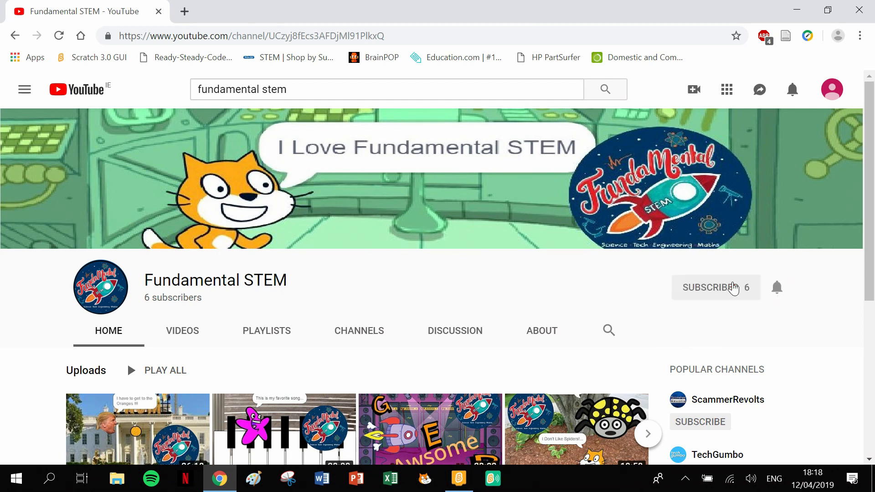
{"action": "left_click", "coordinate": [716, 288]}
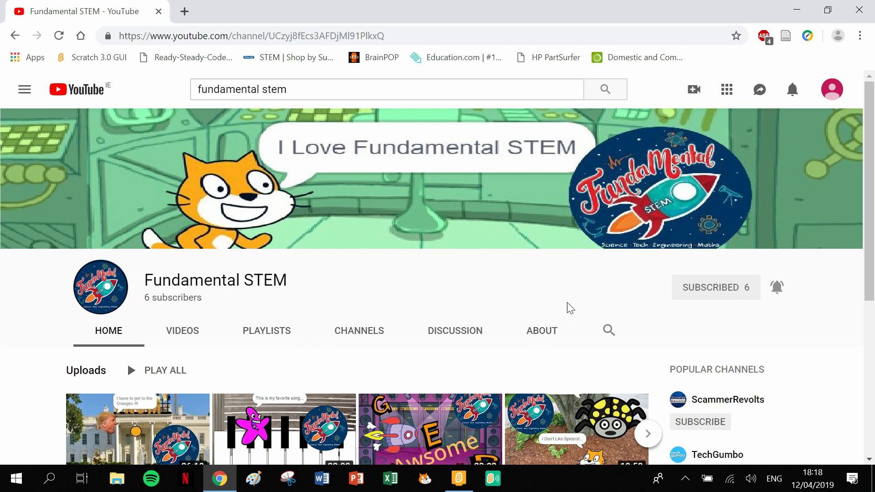
{"action": "mouse_move", "coordinate": [550, 292]}
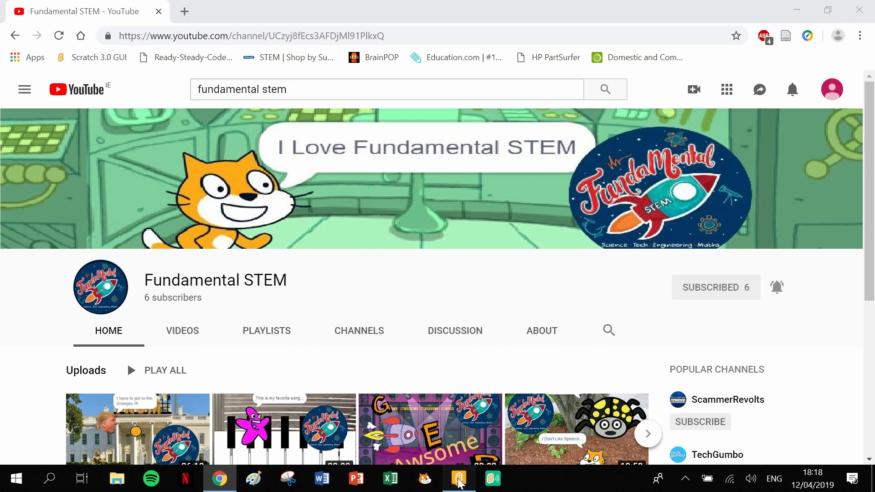
- Replace the default cat with the Pencil sprite from the sprite library
{"action": "left_click", "coordinate": [459, 478]}
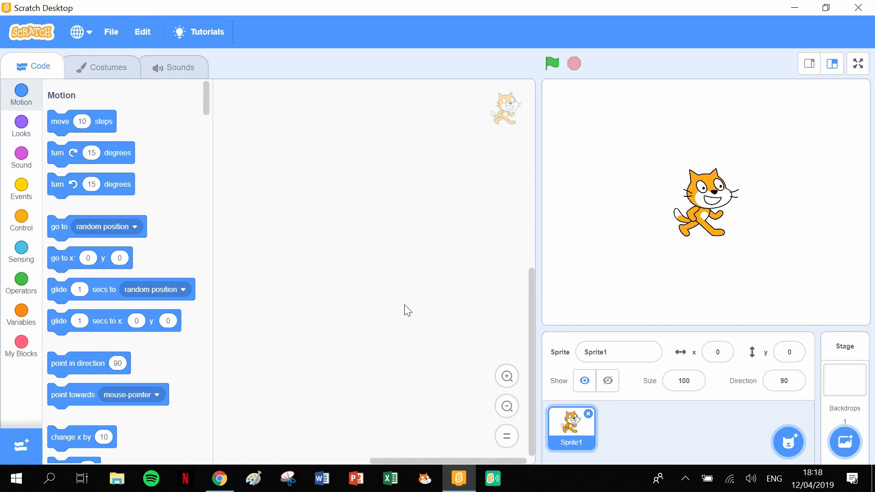
{"action": "mouse_move", "coordinate": [341, 312]}
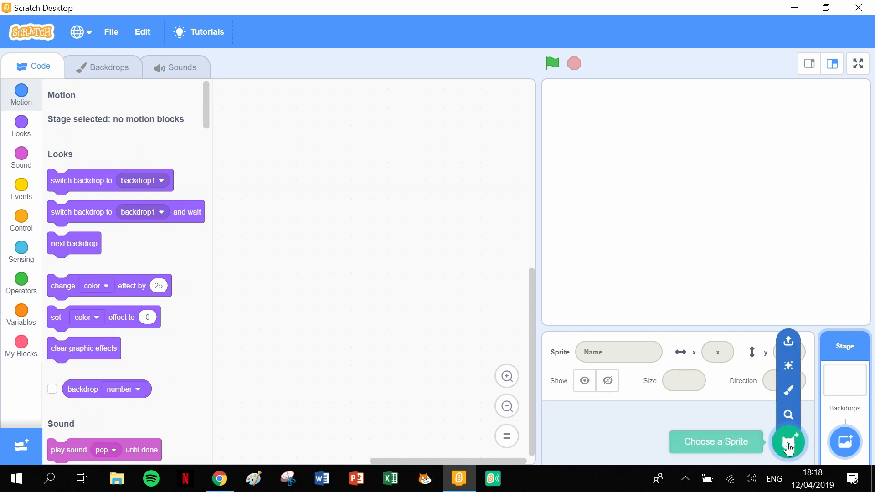
{"action": "left_click", "coordinate": [788, 443]}
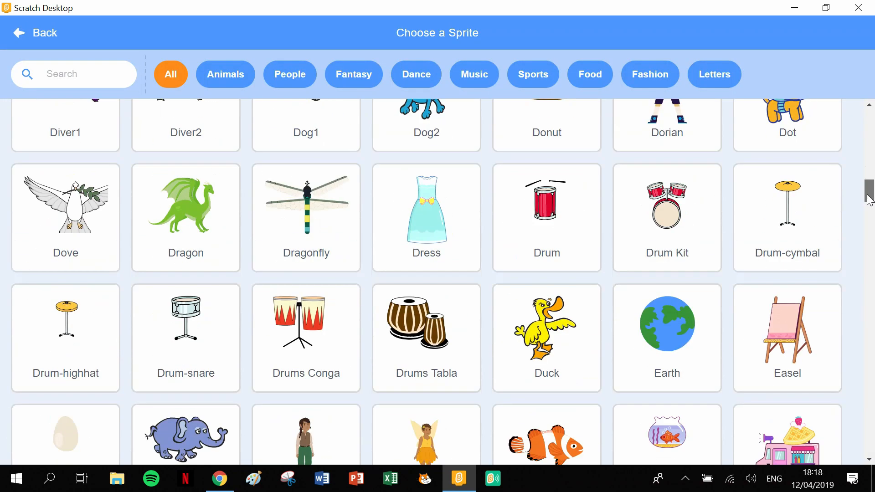
{"action": "scroll", "scroll_direction": "down", "scroll_amount": 3}
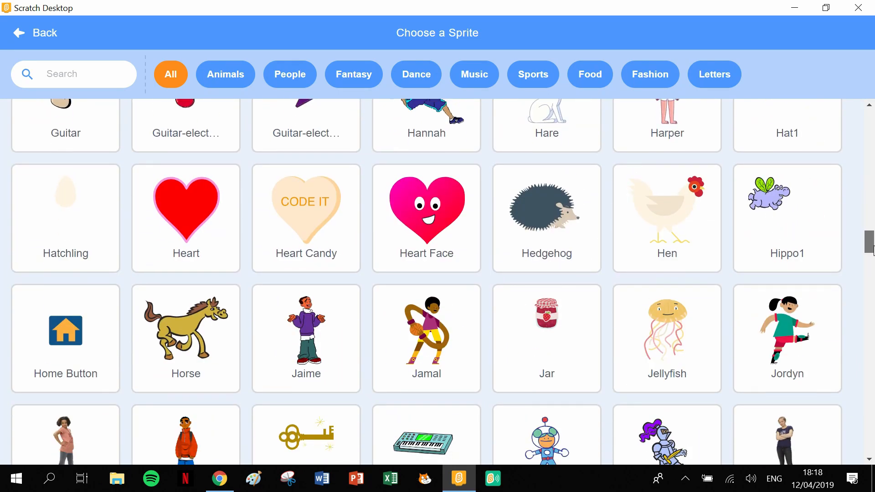
{"action": "scroll", "scroll_direction": "down", "scroll_amount": 3}
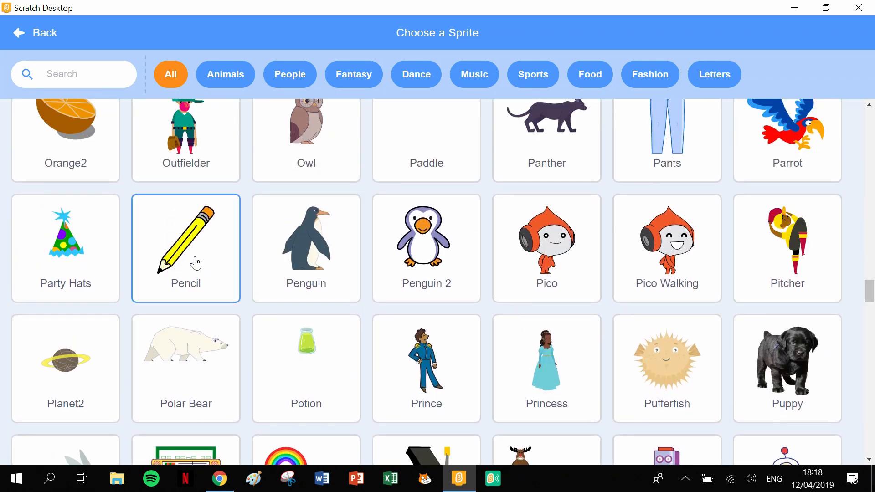
{"action": "left_click", "coordinate": [186, 248]}
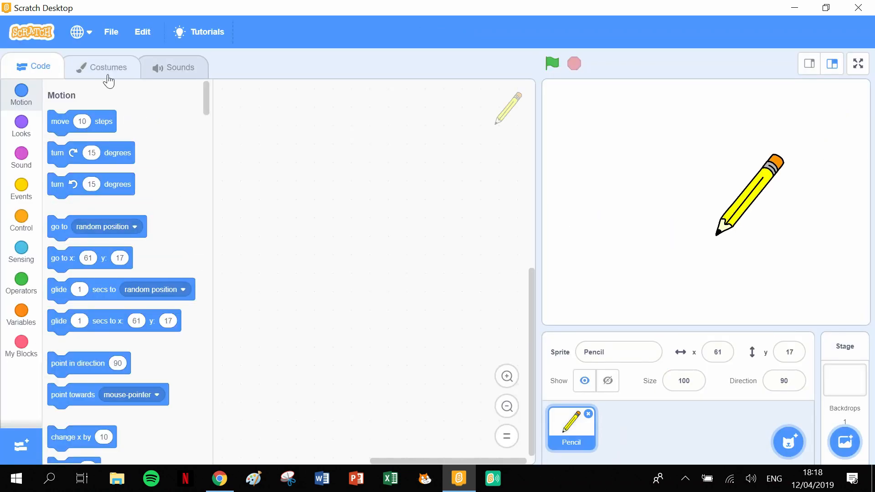
- Open the Pencil's pencil-a costume in the paint editor
{"action": "left_click", "coordinate": [109, 67]}
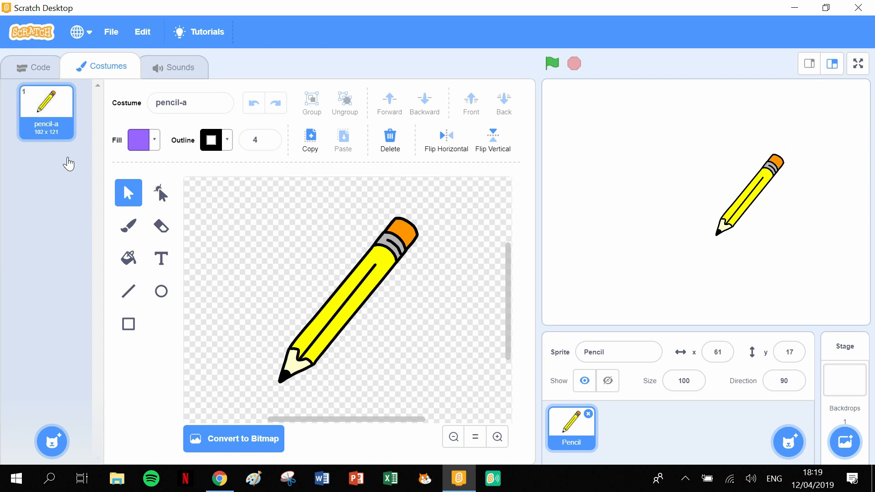
{"action": "mouse_move", "coordinate": [236, 213]}
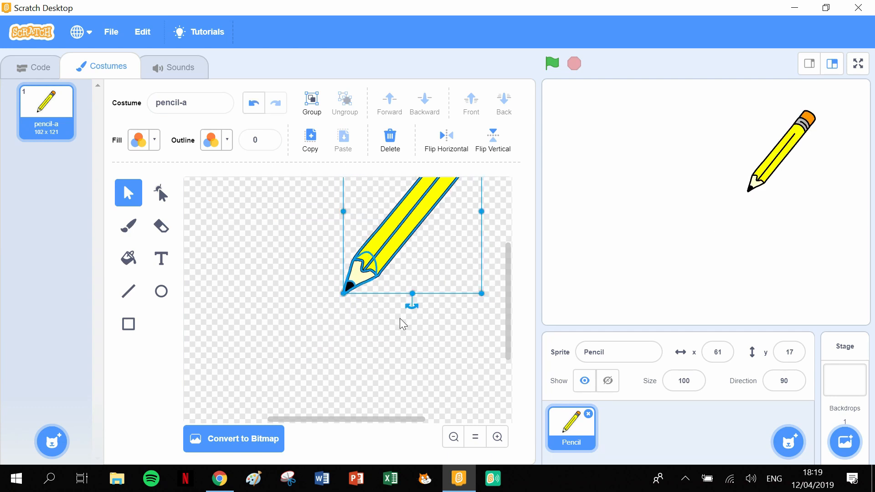
- Set the stage backdrop to Wall 1 and reselect the Pencil sprite
{"action": "left_click", "coordinate": [844, 443]}
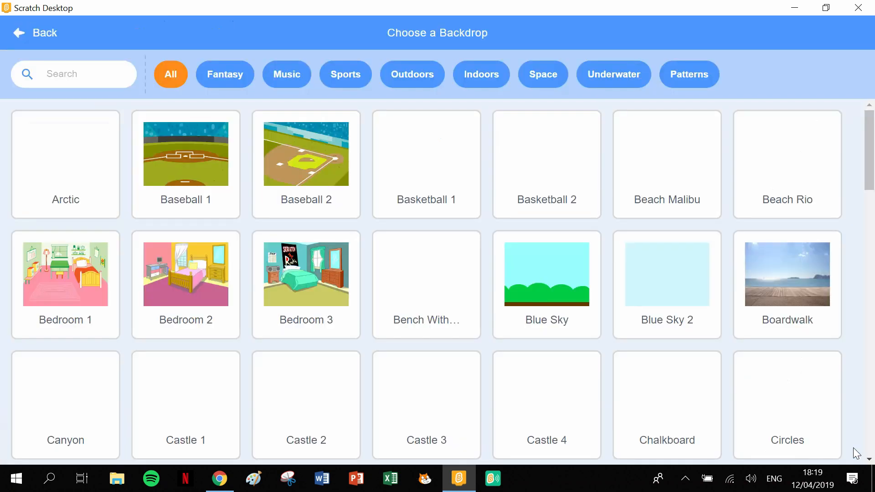
{"action": "scroll", "scroll_direction": "down", "scroll_amount": 3}
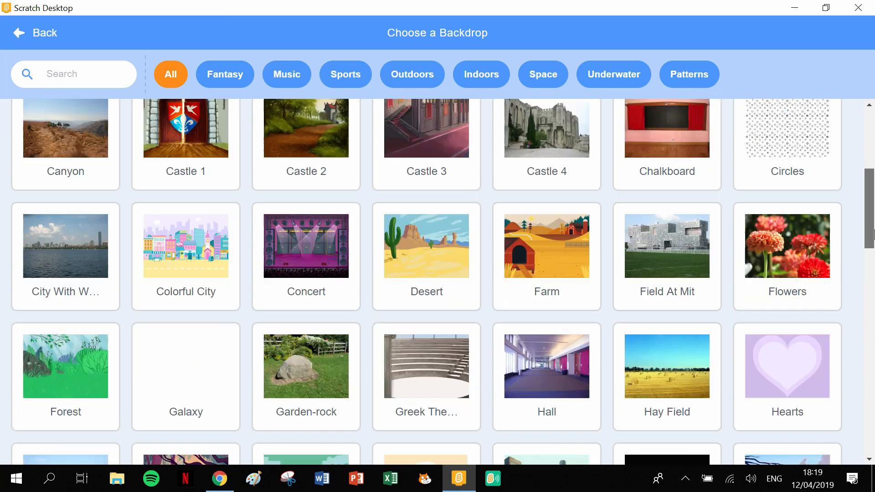
{"action": "scroll", "scroll_direction": "down", "scroll_amount": 3}
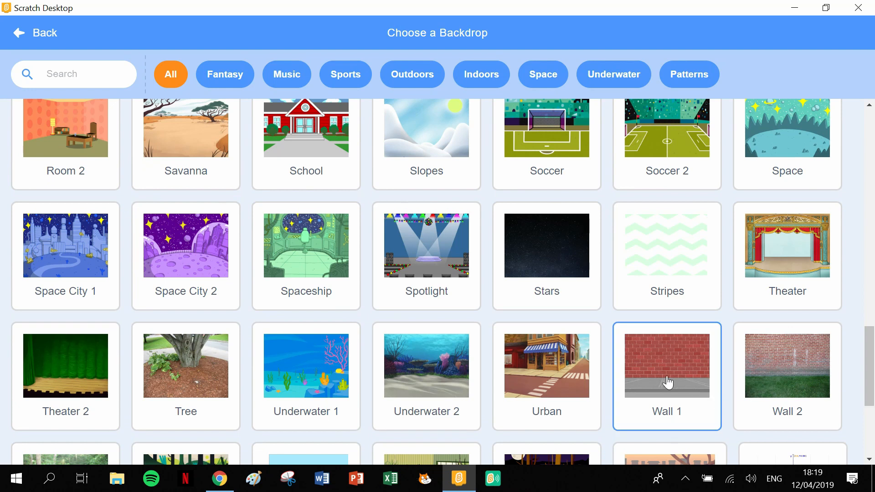
{"action": "left_click", "coordinate": [667, 365]}
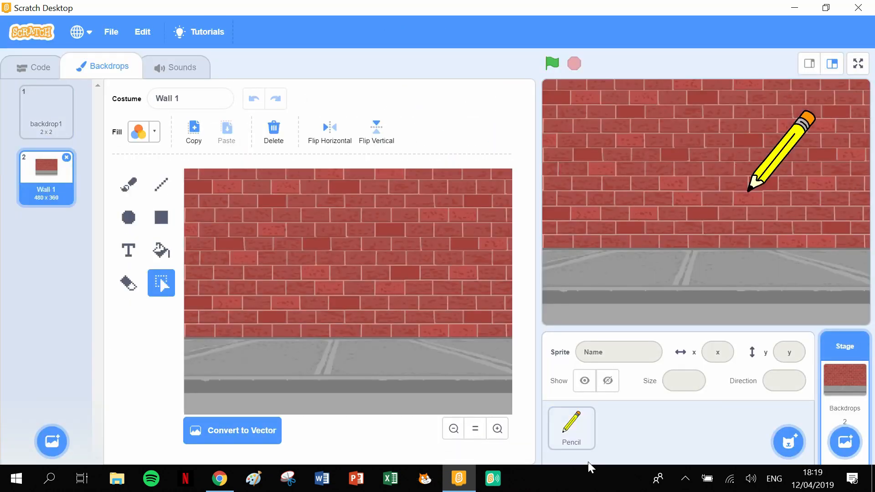
{"action": "left_click", "coordinate": [571, 428]}
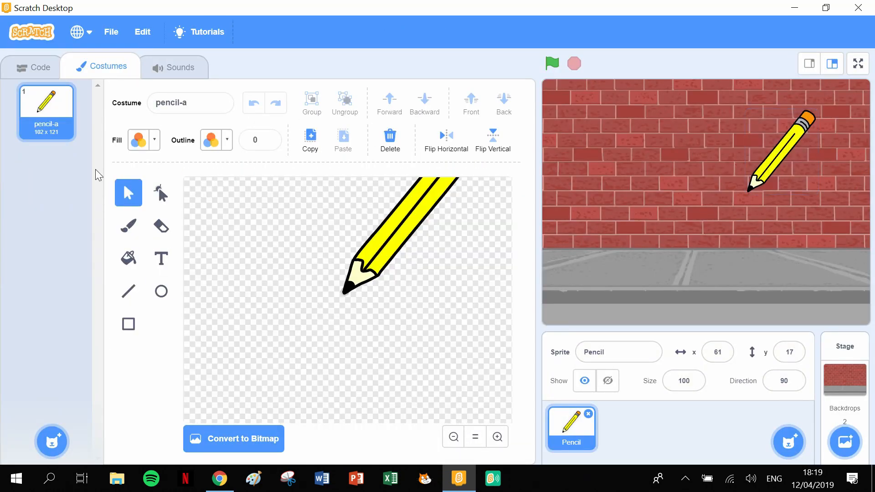
- Place a 'when green flag clicked' hat block near the top of the Pencil's scripts
{"action": "left_click", "coordinate": [32, 68]}
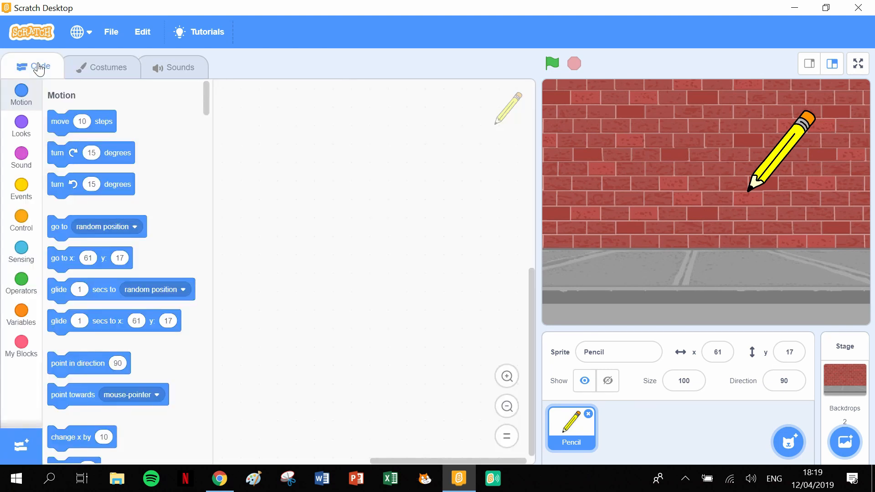
{"action": "left_click", "coordinate": [21, 188]}
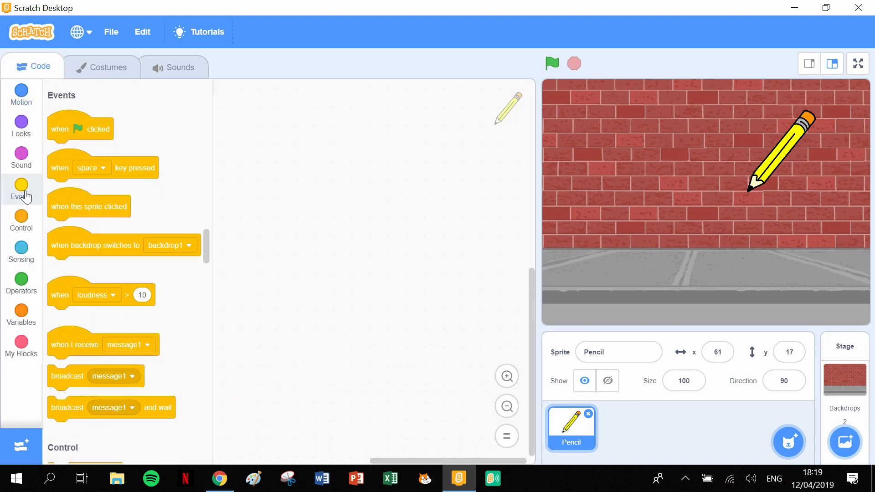
{"action": "left_click_drag", "start_coordinate": [80, 128], "coordinate": [345, 141]}
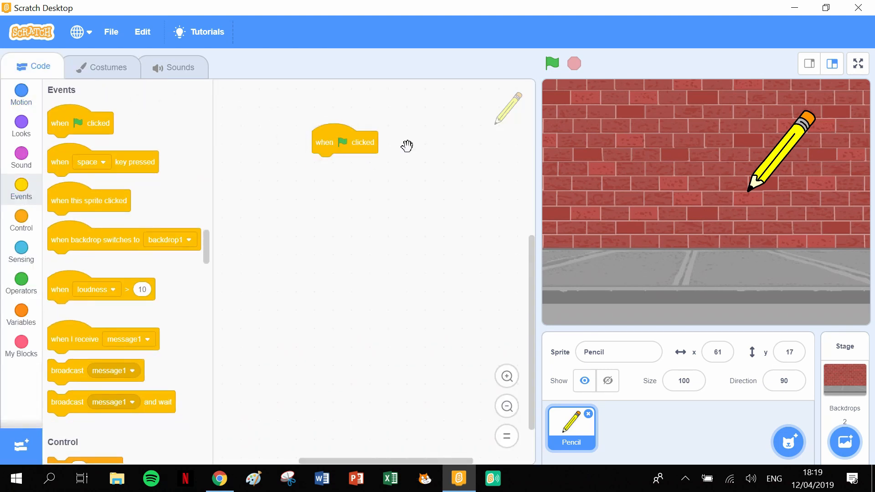
{"action": "left_click_drag", "start_coordinate": [344, 141], "coordinate": [477, 99]}
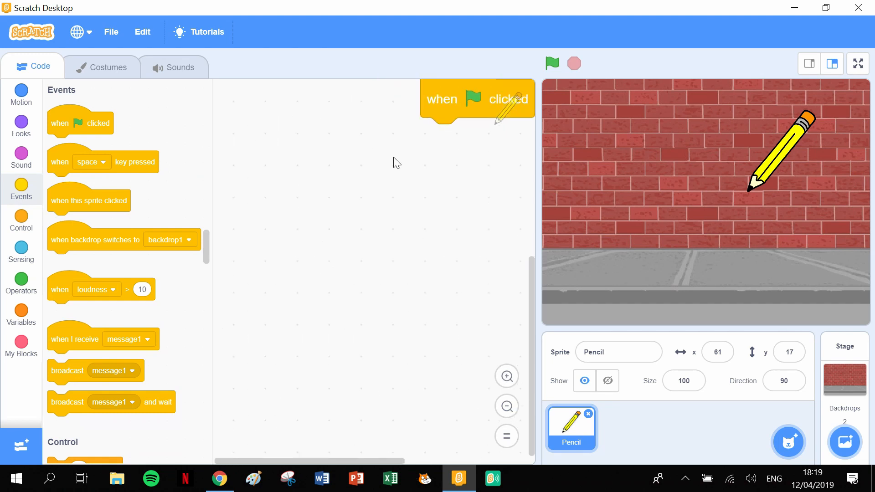
{"action": "left_click_drag", "start_coordinate": [477, 99], "coordinate": [332, 135]}
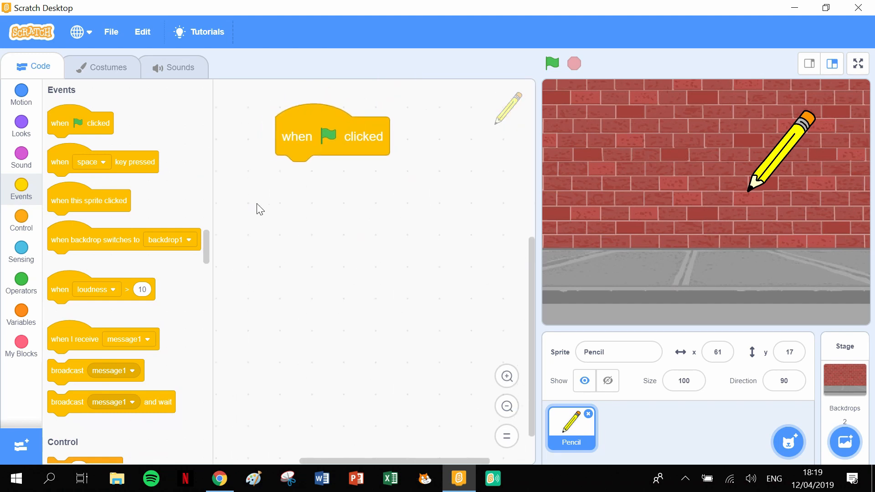
{"action": "mouse_move", "coordinate": [39, 372]}
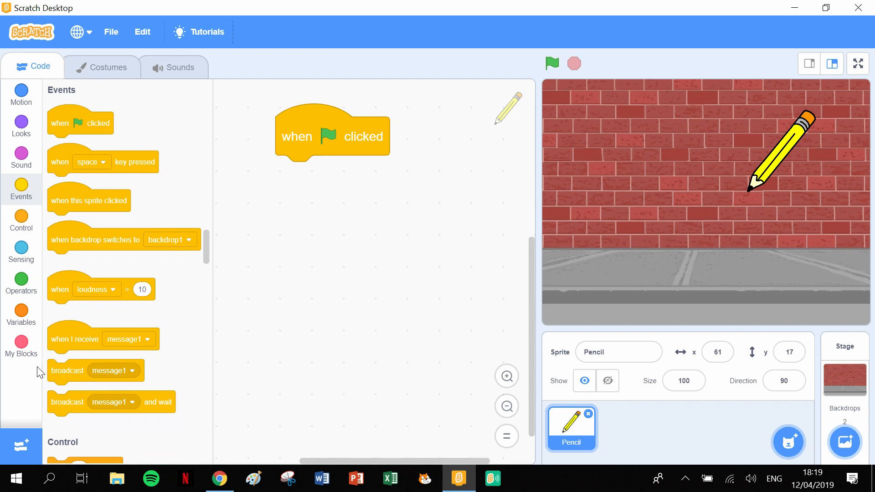
- Attach 'pen up' and 'erase all' beneath the green-flag hat block
{"action": "left_click", "coordinate": [19, 445]}
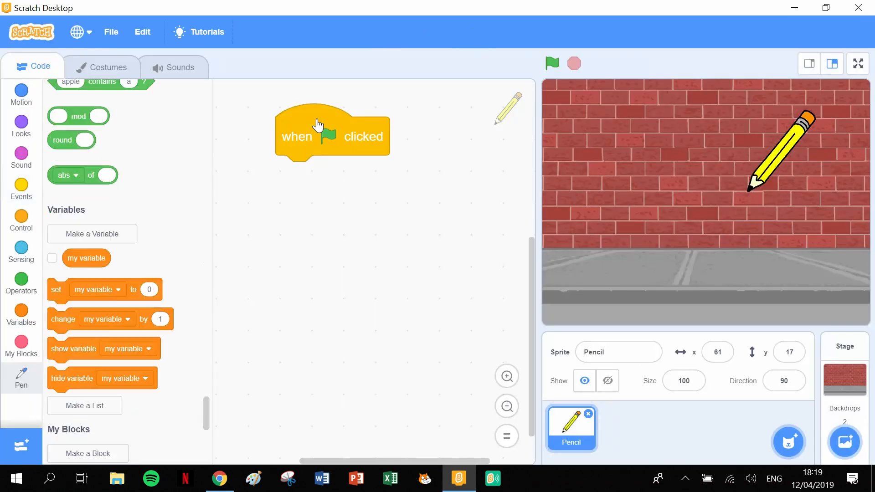
{"action": "left_click", "coordinate": [21, 378]}
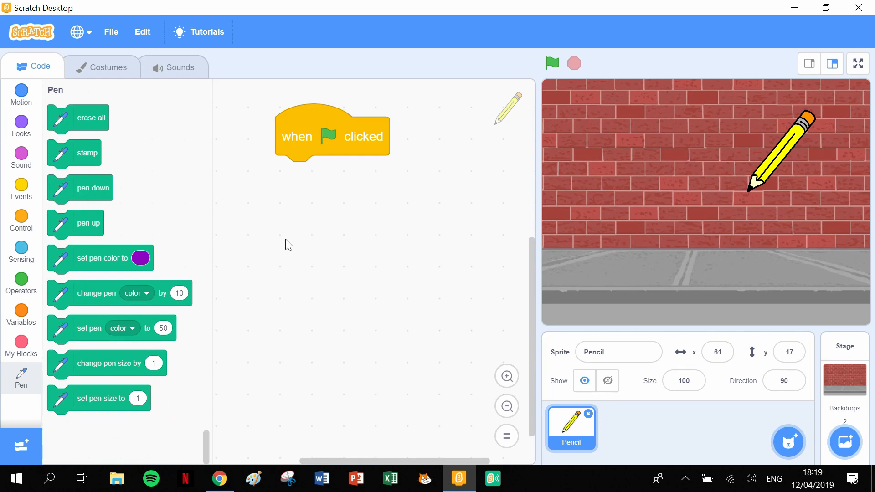
{"action": "left_click_drag", "start_coordinate": [87, 224], "coordinate": [178, 217]}
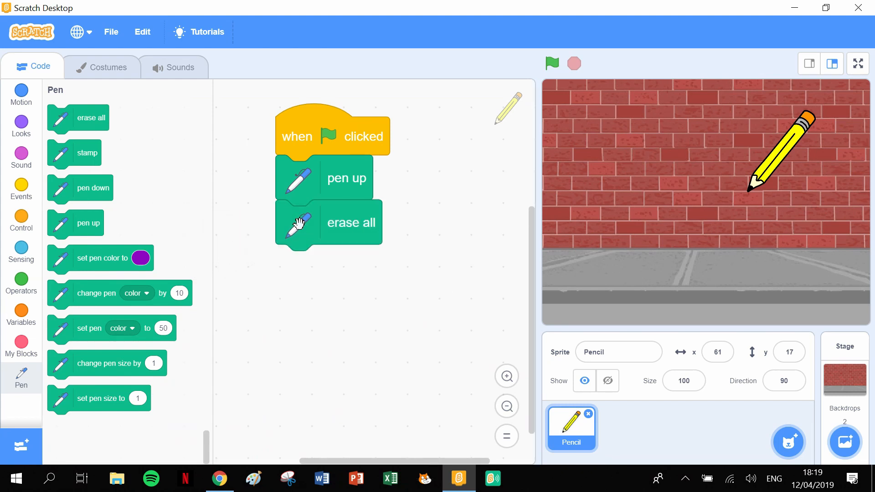
{"action": "mouse_move", "coordinate": [325, 306]}
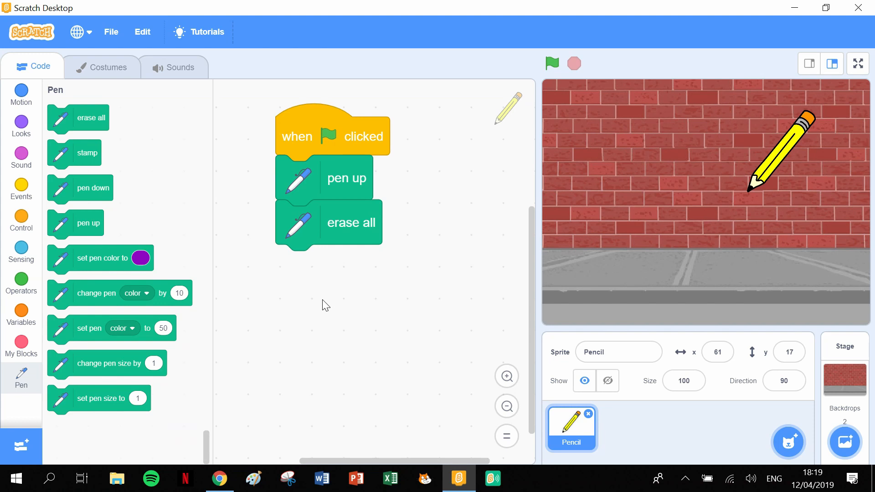
{"action": "mouse_move", "coordinate": [397, 299]}
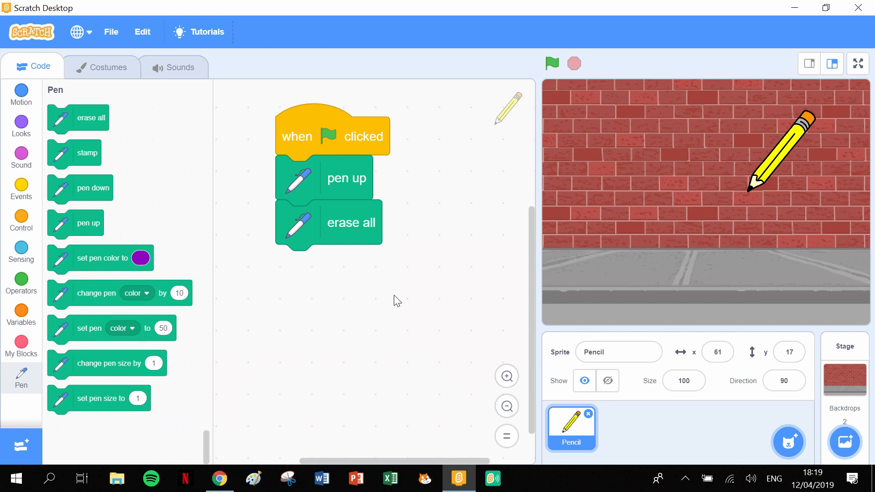
{"action": "mouse_move", "coordinate": [318, 322]}
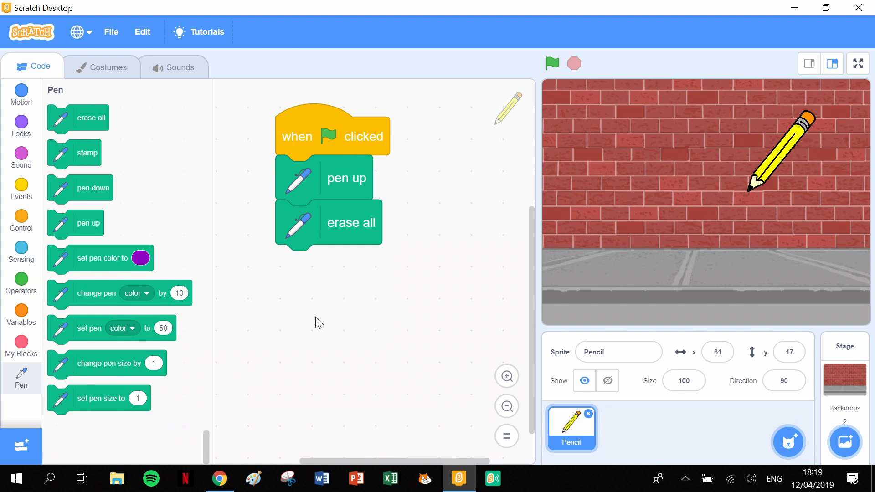
{"action": "mouse_move", "coordinate": [8, 87]}
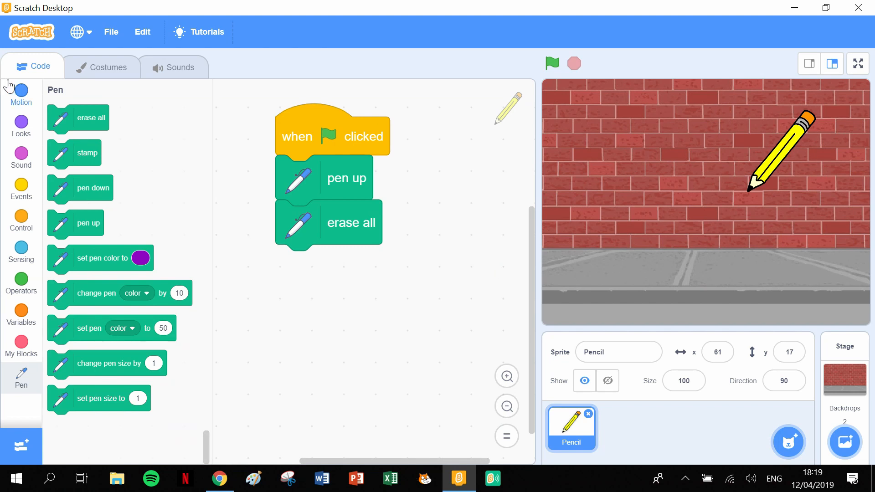
- Add 'go to x:-66 y:115' and 'point in direction 90' to the script
{"action": "left_click", "coordinate": [21, 90]}
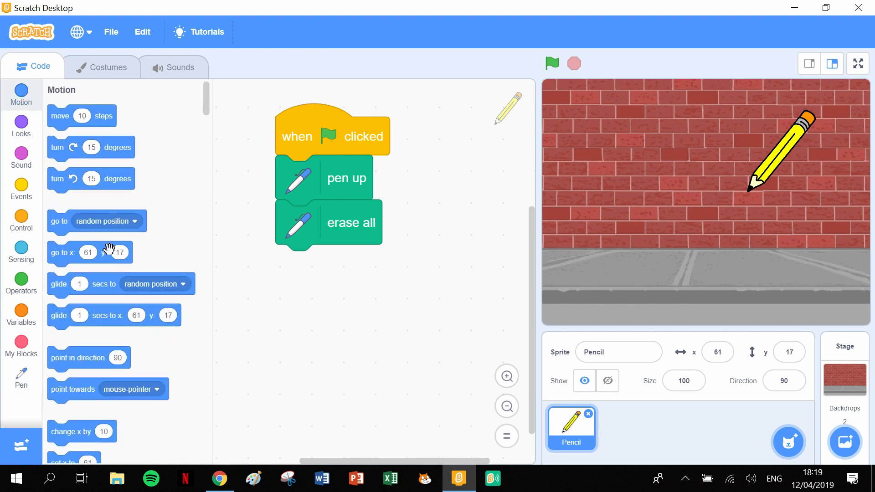
{"action": "mouse_move", "coordinate": [649, 145]}
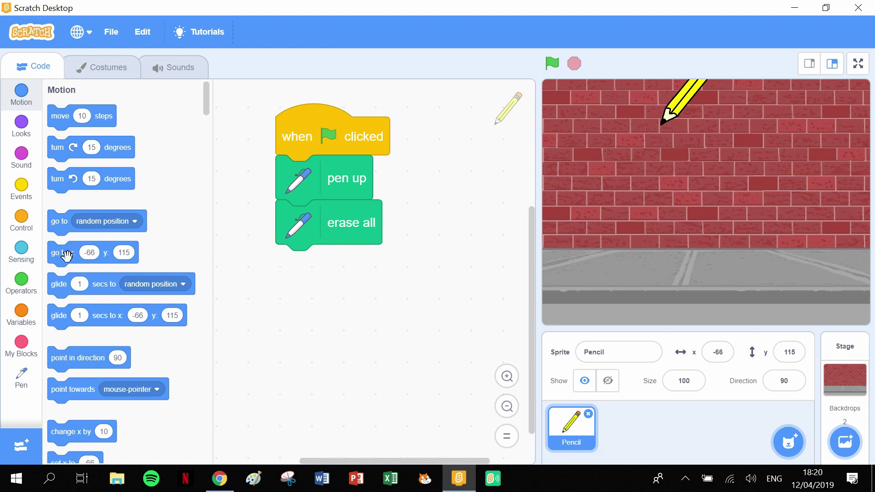
{"action": "left_click_drag", "start_coordinate": [63, 252], "coordinate": [302, 264]}
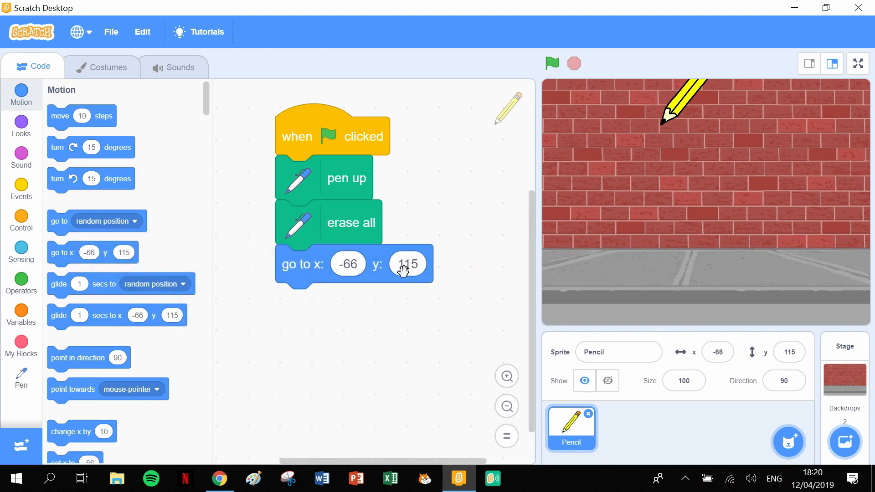
{"action": "mouse_move", "coordinate": [190, 377]}
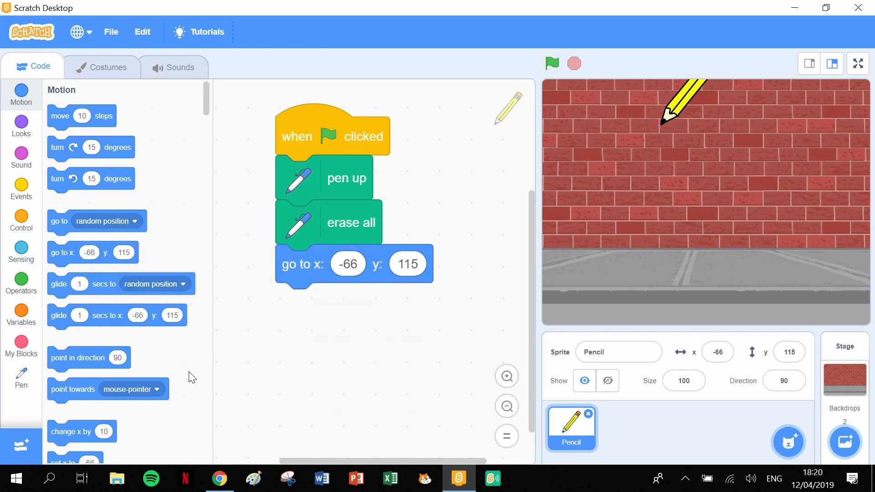
{"action": "left_click_drag", "start_coordinate": [88, 357], "coordinate": [314, 302]}
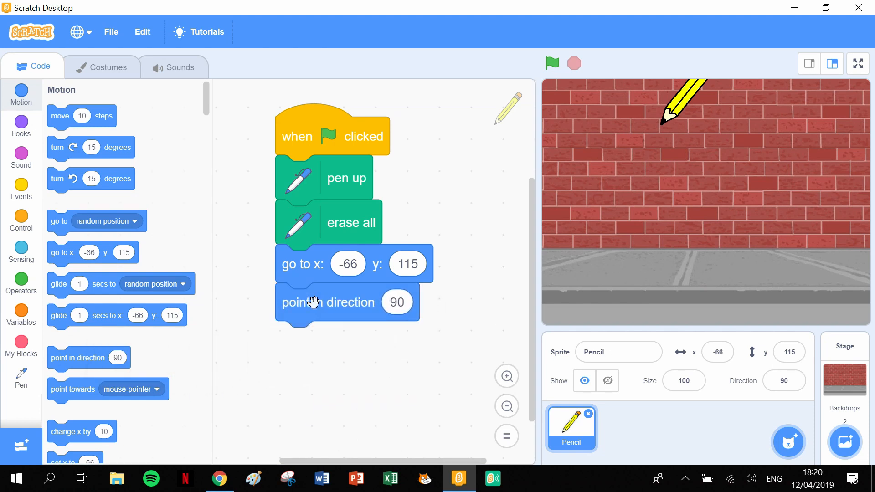
{"action": "mouse_move", "coordinate": [21, 382]}
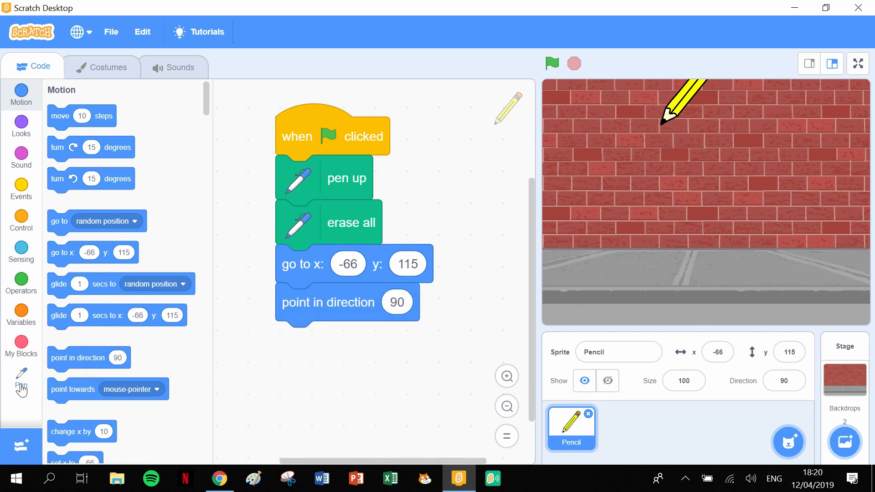
- Add 'set pen size to 5' and 'set pen color to 70' blocks
{"action": "left_click", "coordinate": [21, 380]}
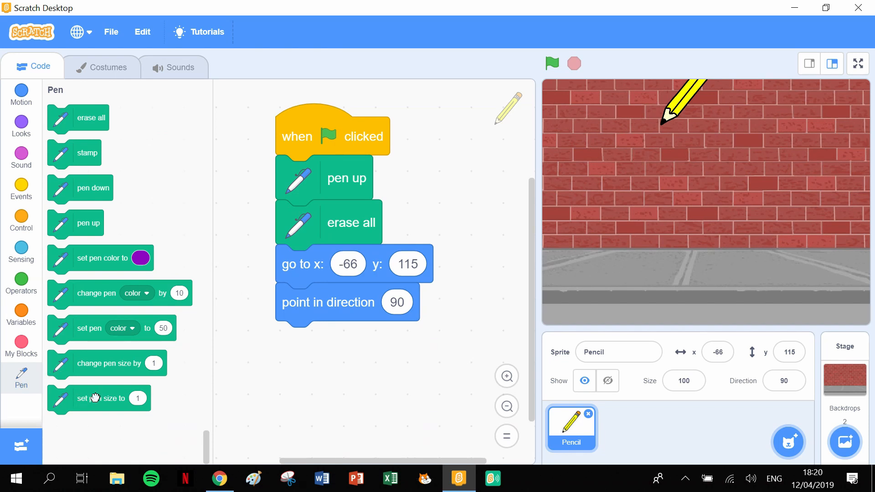
{"action": "left_click_drag", "start_coordinate": [100, 398], "coordinate": [363, 343]}
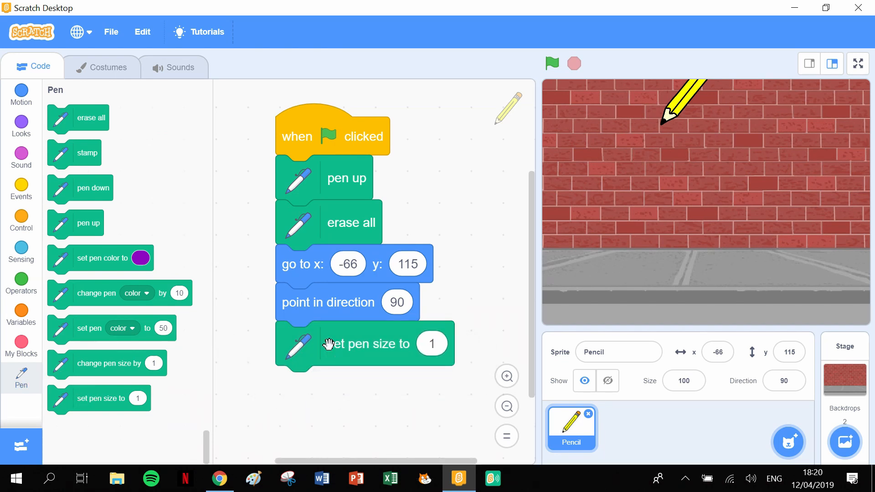
{"action": "left_click", "coordinate": [431, 343]}
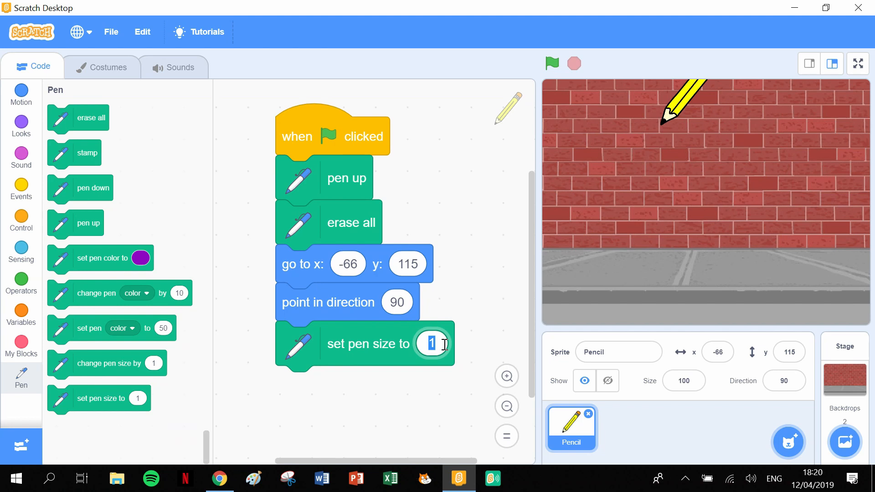
{"action": "type", "text": "5"}
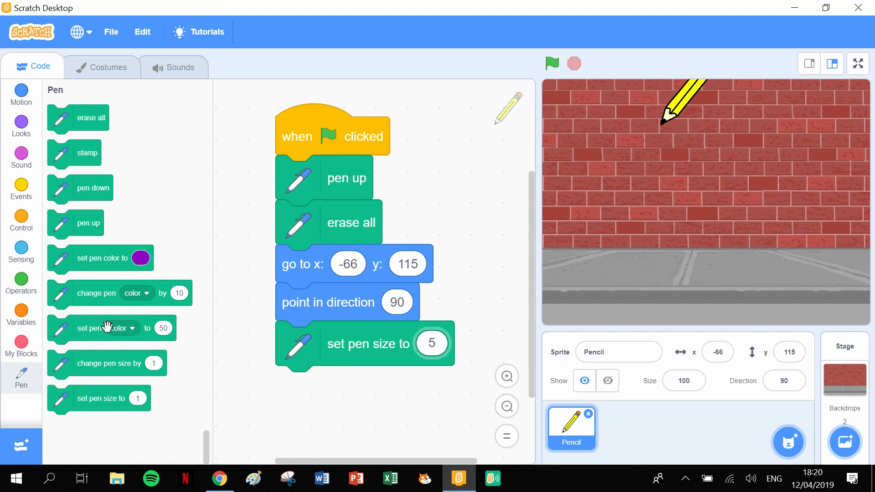
{"action": "left_click_drag", "start_coordinate": [106, 328], "coordinate": [346, 388]}
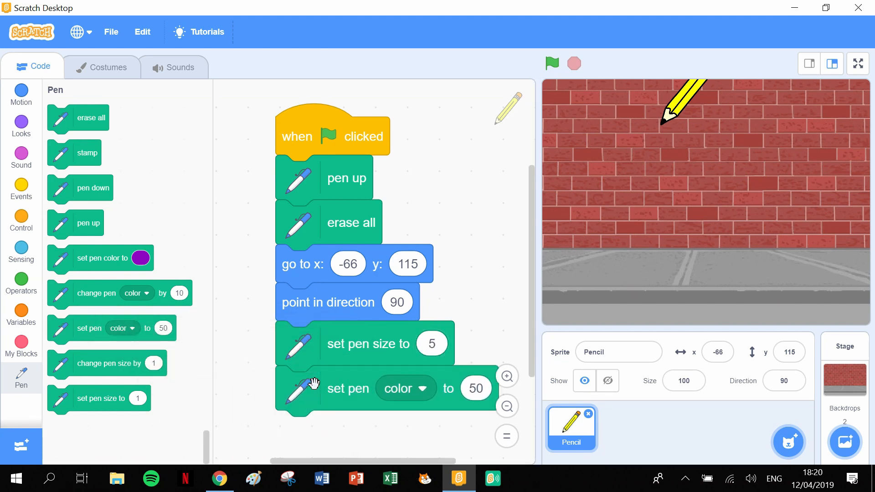
{"action": "left_click", "coordinate": [476, 388]}
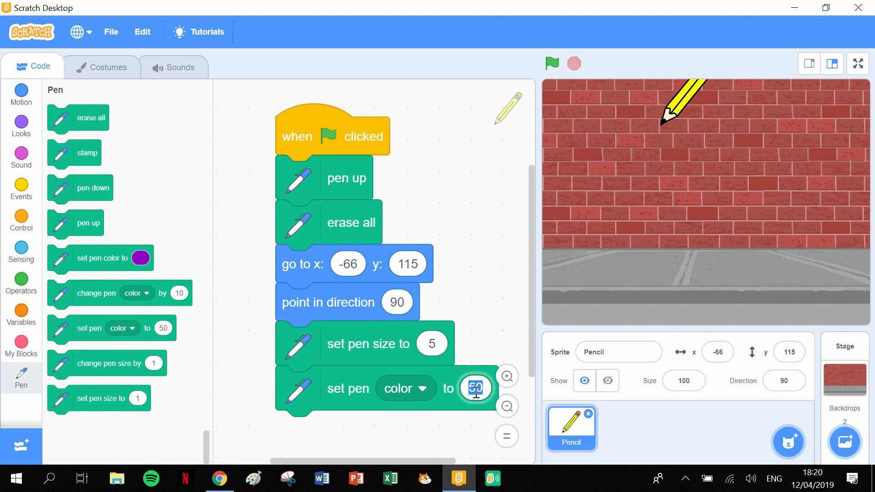
{"action": "type", "text": "70"}
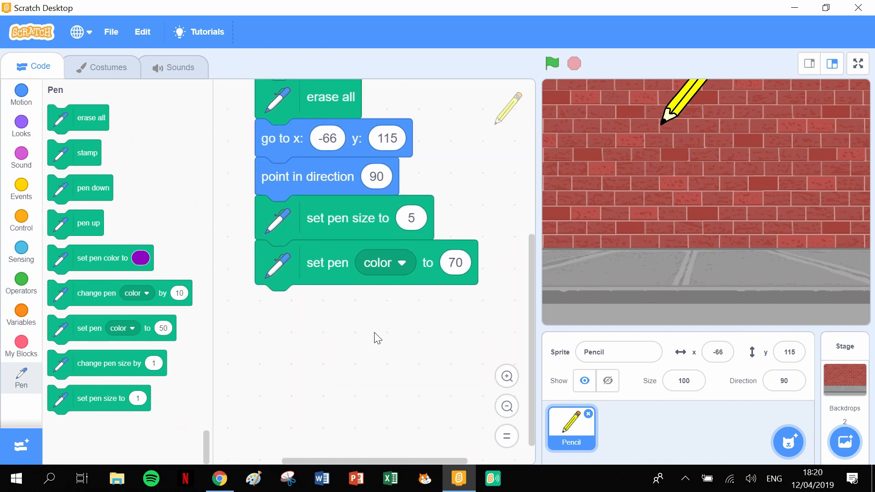
{"action": "mouse_move", "coordinate": [357, 354]}
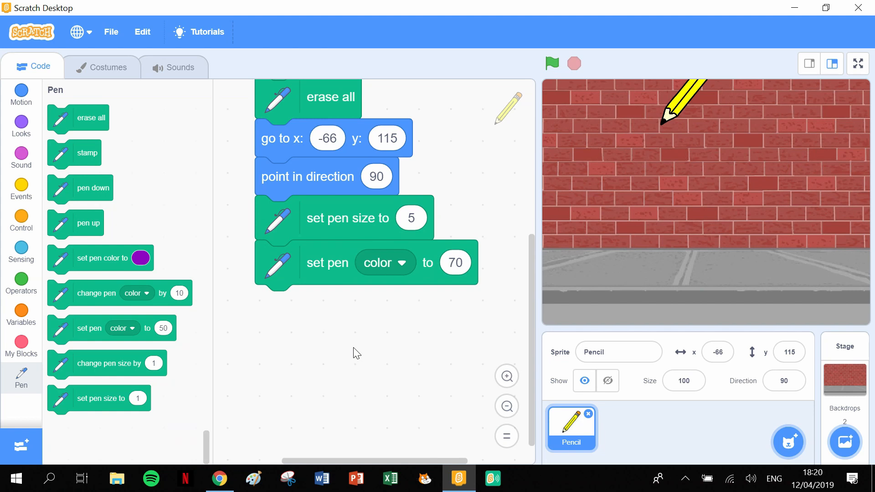
- Add a repeat loop with count 6 after the pen colour block
{"action": "left_click", "coordinate": [21, 218]}
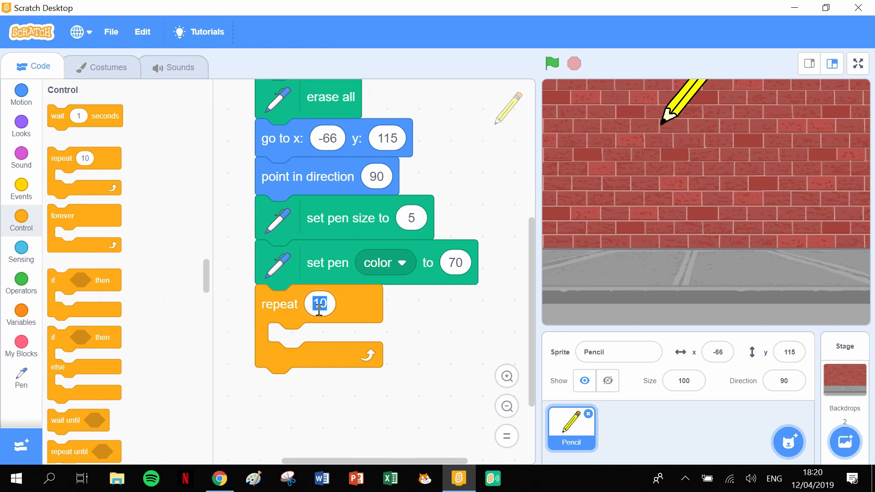
{"action": "type", "text": "6"}
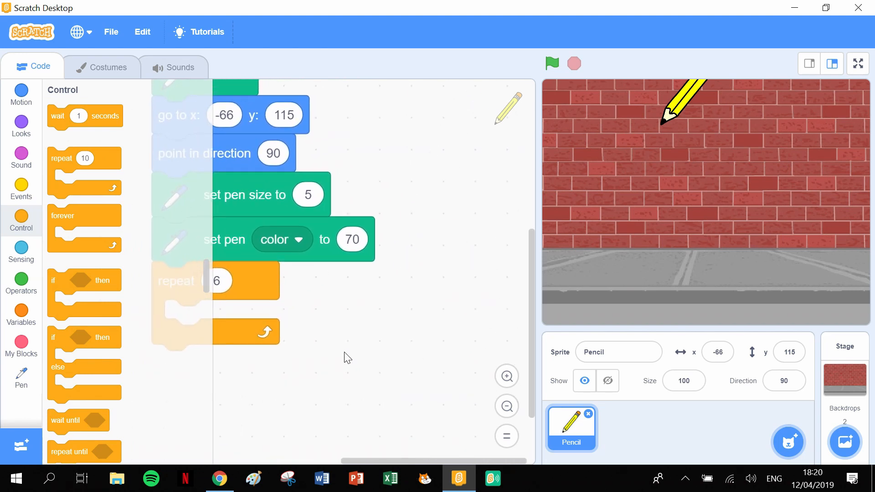
{"action": "mouse_move", "coordinate": [343, 335]}
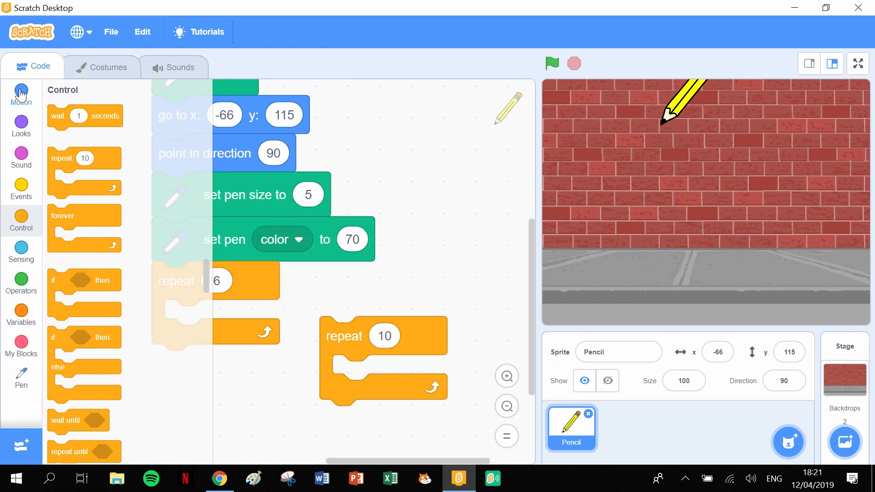
- Attach a turn 60 degrees block under repeat 10 and nest the stack inside repeat 6
{"action": "left_click", "coordinate": [21, 90]}
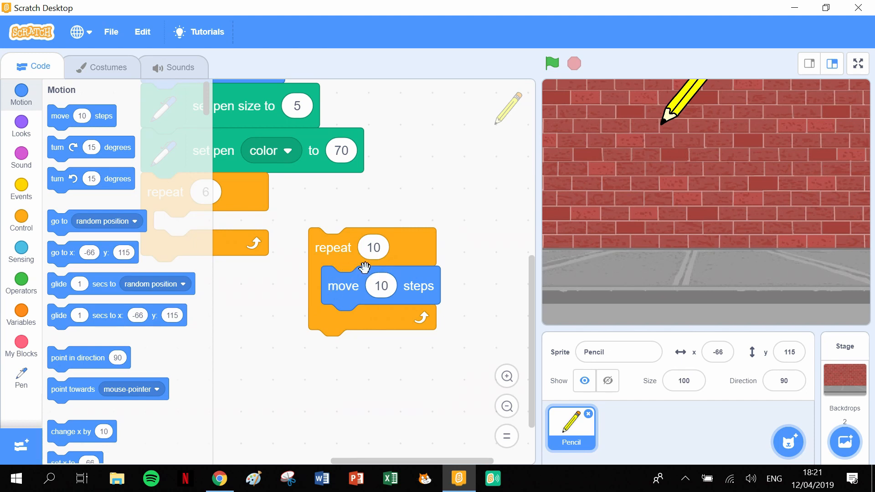
{"action": "mouse_move", "coordinate": [583, 189]}
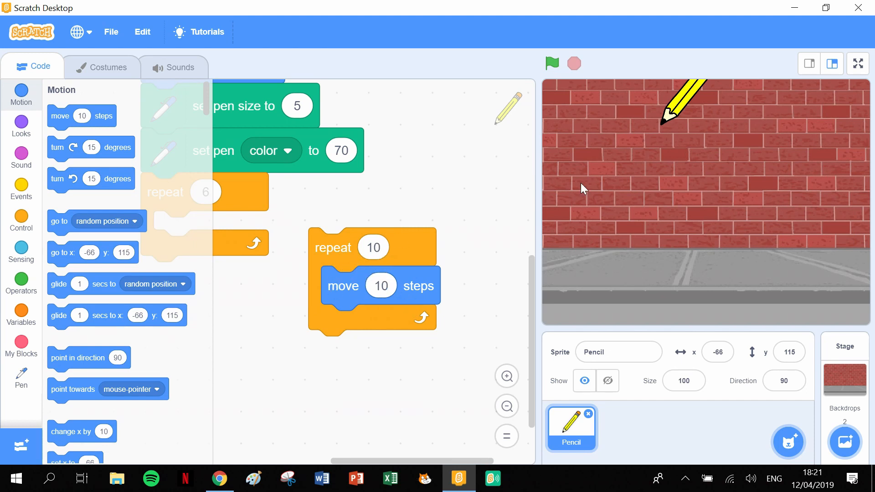
{"action": "mouse_move", "coordinate": [273, 339]}
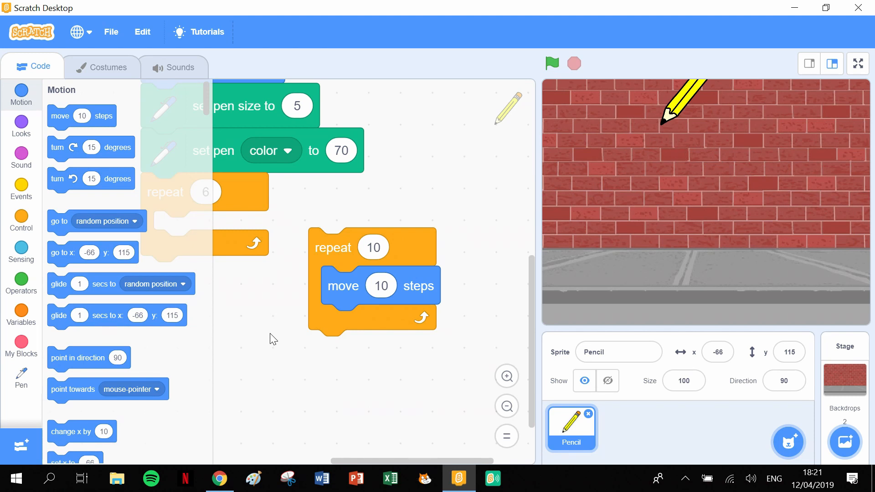
{"action": "mouse_move", "coordinate": [55, 150]}
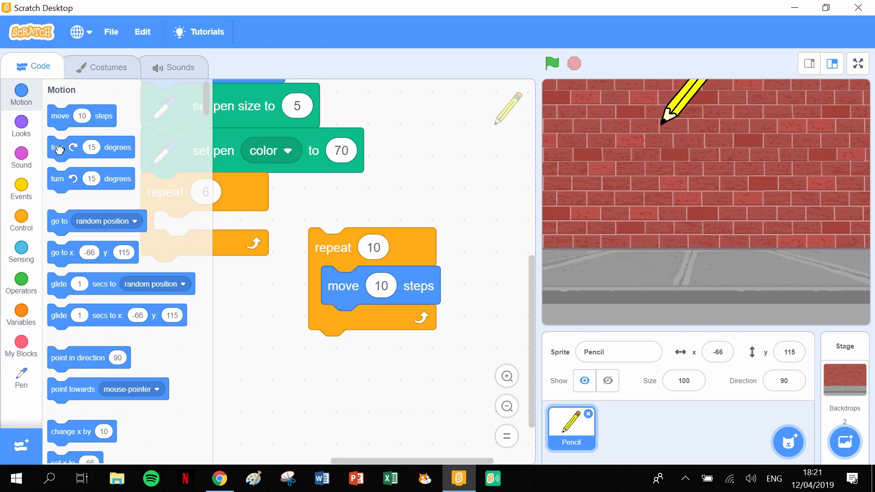
{"action": "left_click_drag", "start_coordinate": [59, 147], "coordinate": [324, 348]}
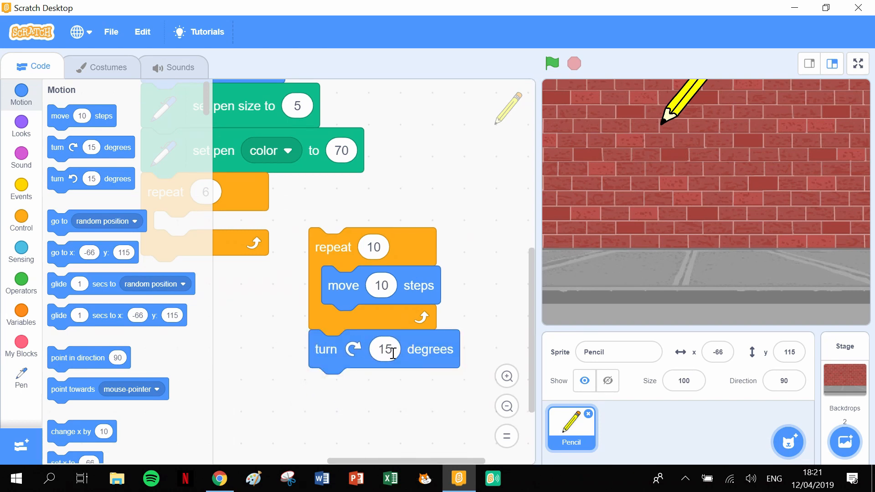
{"action": "type", "text": "60"}
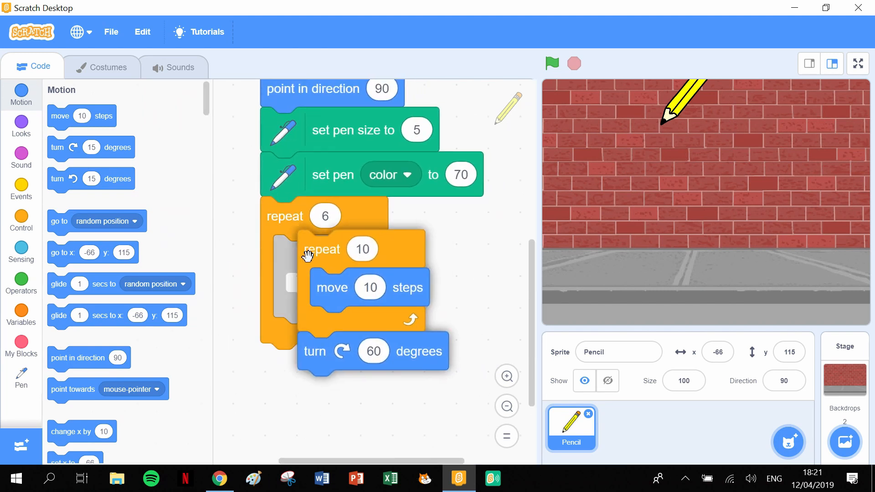
{"action": "left_click_drag", "start_coordinate": [322, 249], "coordinate": [298, 254]}
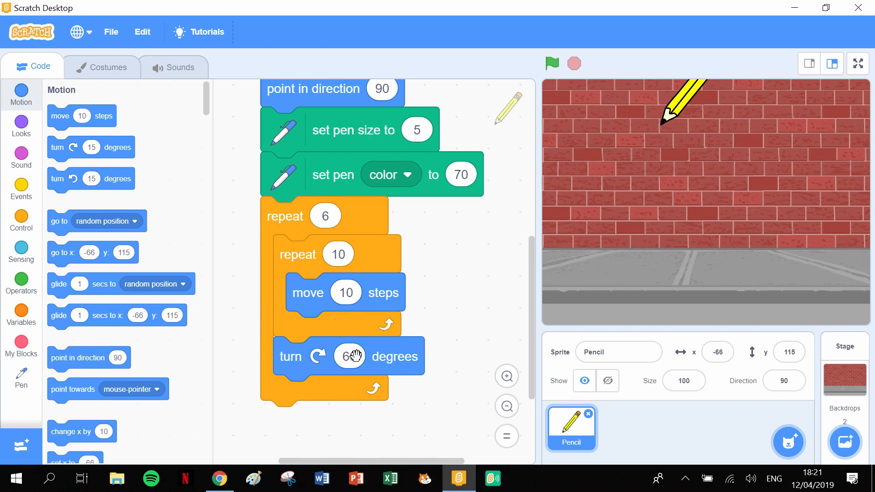
{"action": "scroll", "scroll_direction": "down", "scroll_amount": 3}
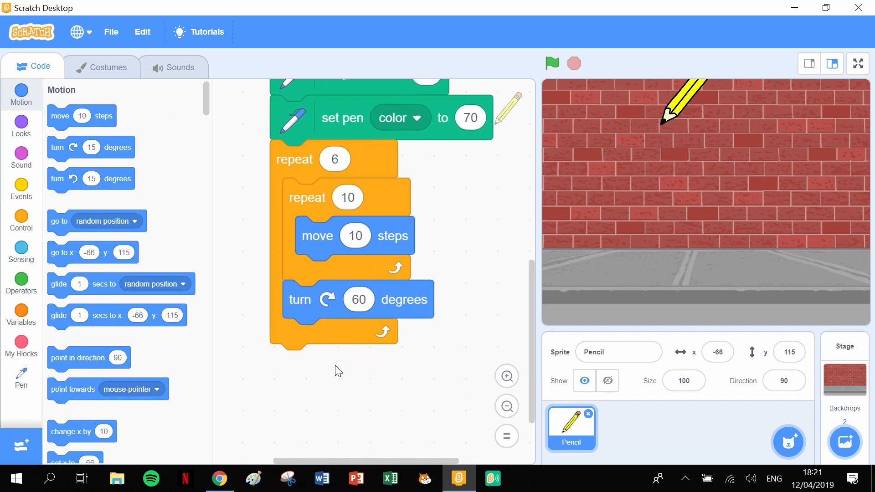
{"action": "mouse_move", "coordinate": [75, 206]}
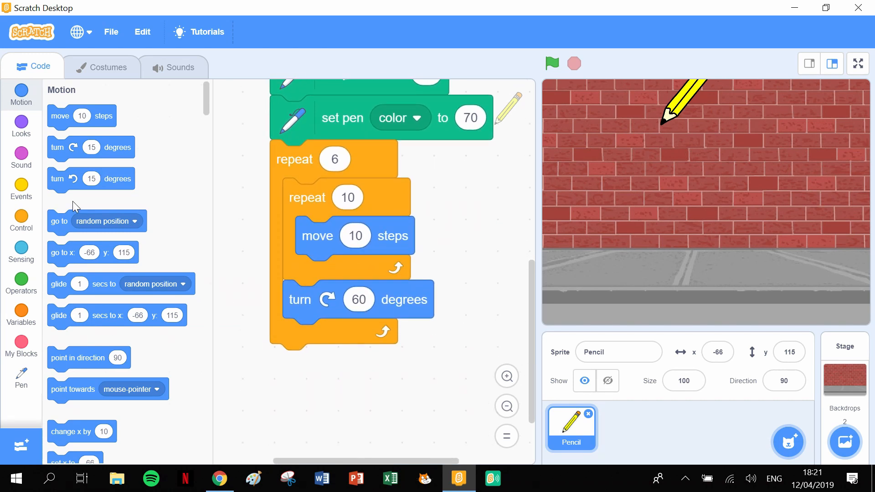
- Add a 'wait 0.2 seconds' block after the turn inside the loop
{"action": "left_click", "coordinate": [21, 186]}
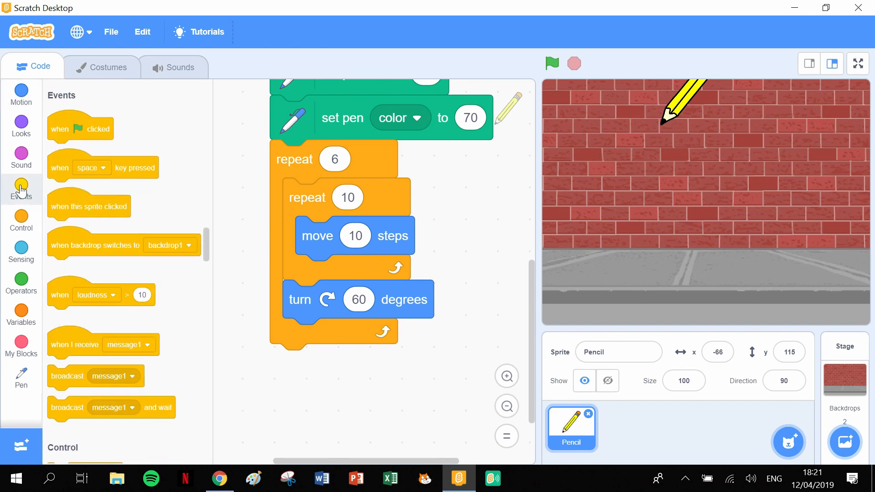
{"action": "left_click", "coordinate": [21, 220]}
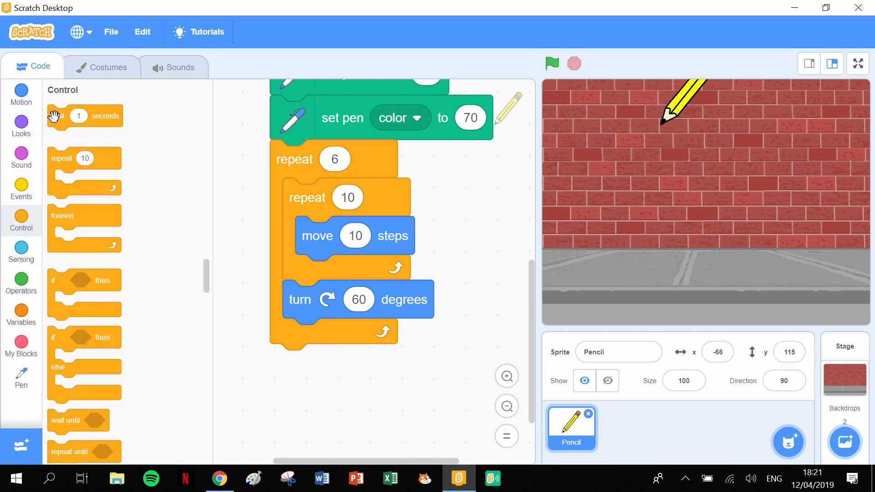
{"action": "left_click_drag", "start_coordinate": [83, 116], "coordinate": [302, 344]}
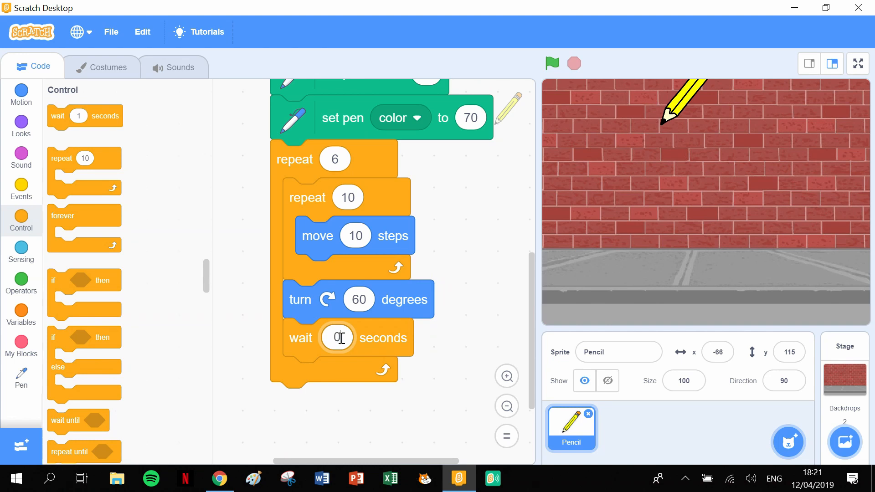
{"action": "type", "text": "0.2"}
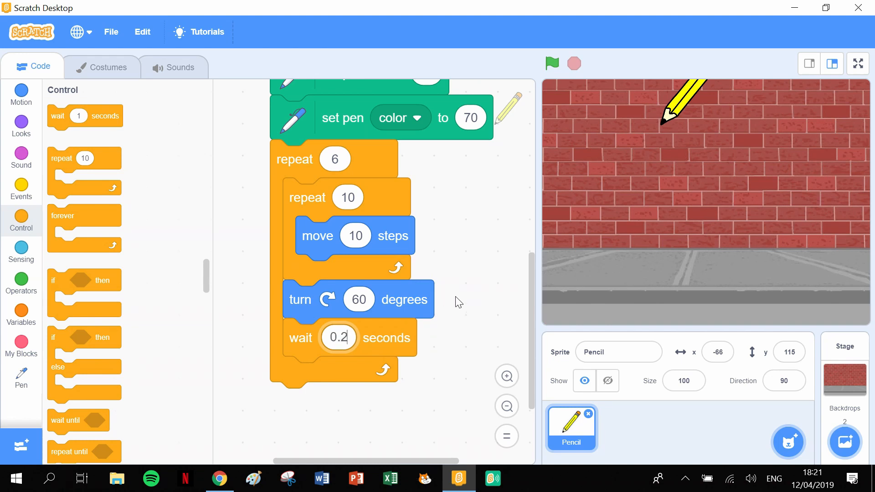
{"action": "mouse_move", "coordinate": [553, 63]}
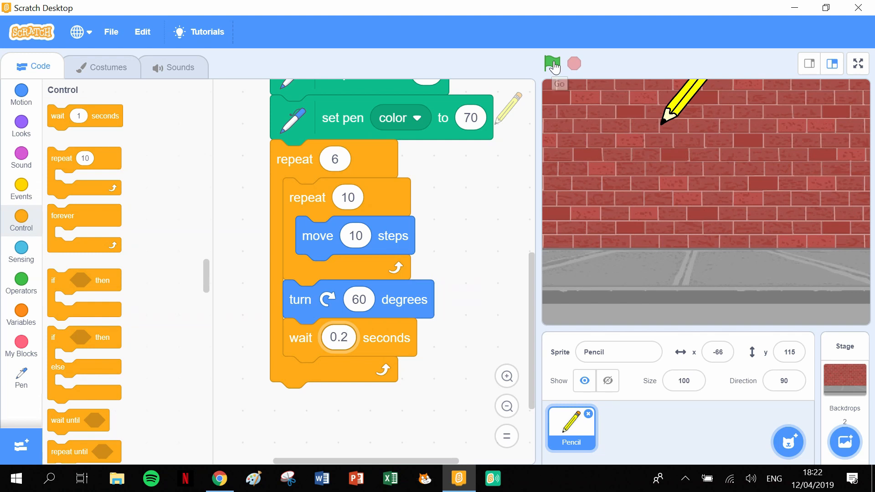
- Test-run the script with the green flag, then stop it
{"action": "left_click", "coordinate": [551, 63]}
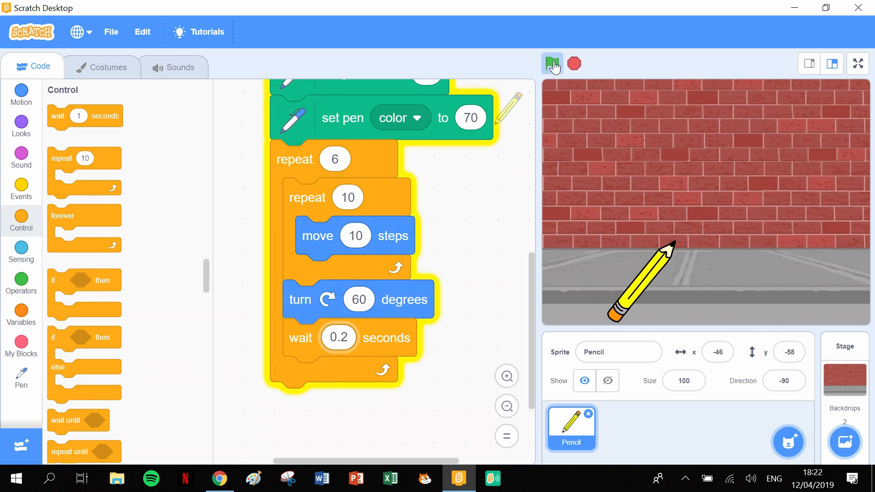
{"action": "left_click", "coordinate": [574, 63]}
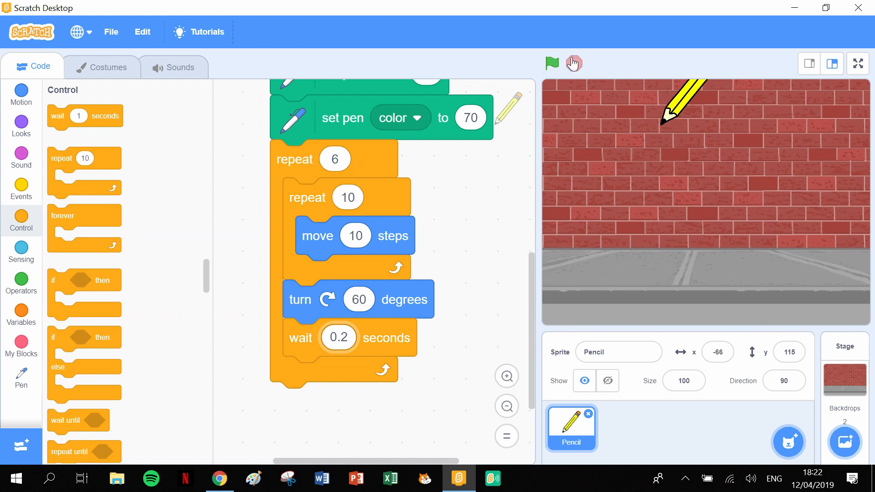
{"action": "left_click", "coordinate": [552, 63]}
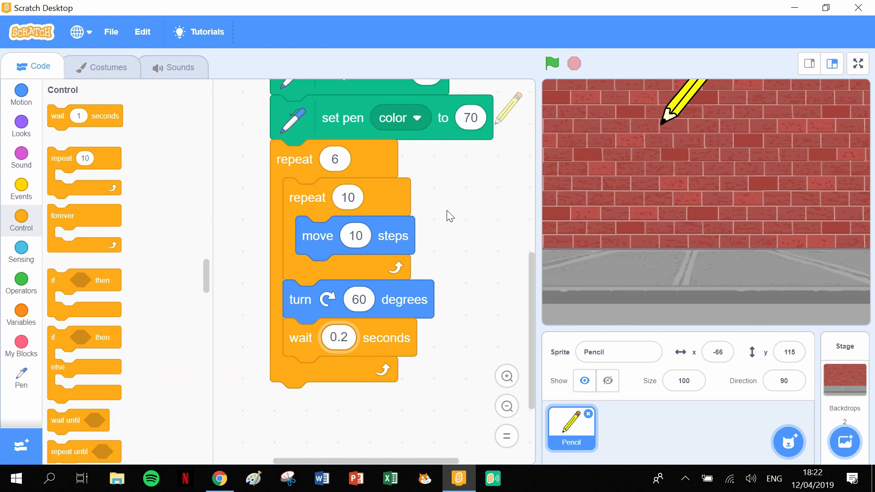
{"action": "left_click", "coordinate": [21, 375]}
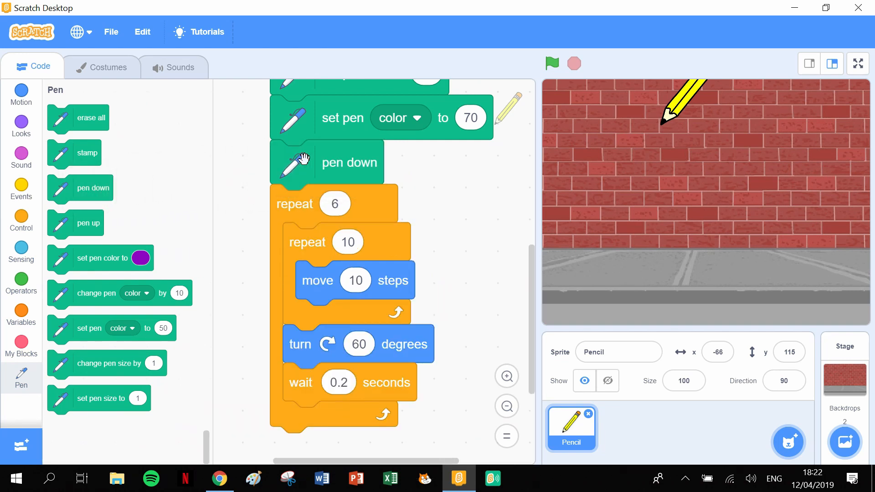
{"action": "mouse_move", "coordinate": [553, 64]}
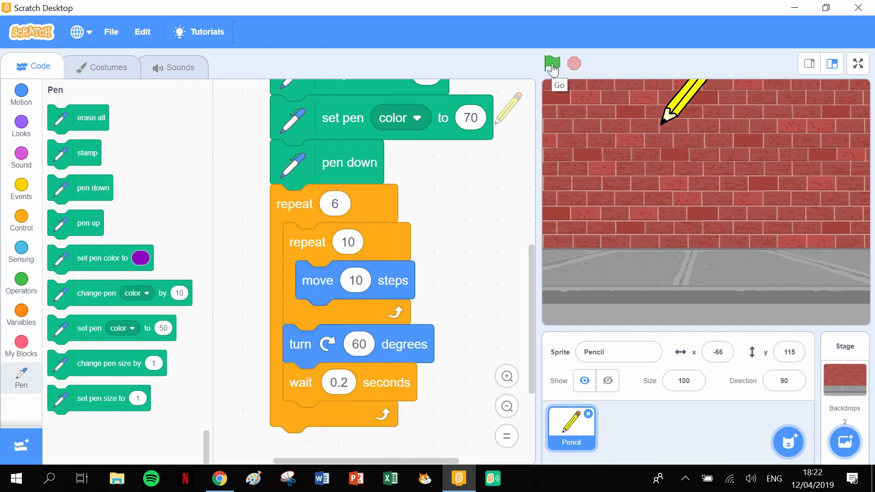
- Run the pen script with the green flag so the pencil draws a blue hexagon on the brick wall
{"action": "left_click", "coordinate": [552, 63]}
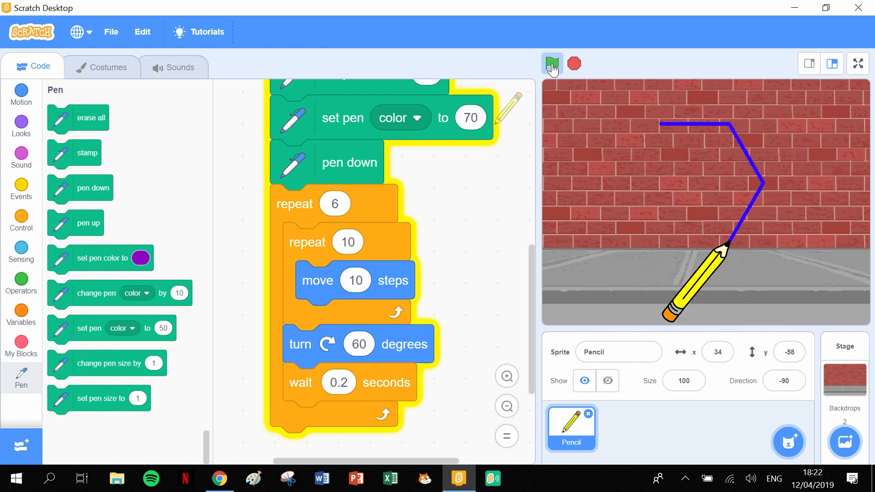
{"action": "left_click", "coordinate": [552, 64]}
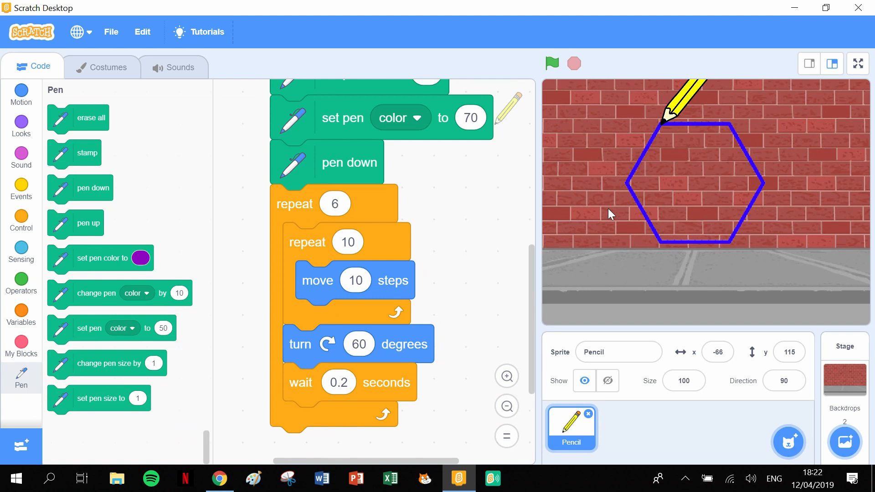
{"action": "mouse_move", "coordinate": [579, 232]}
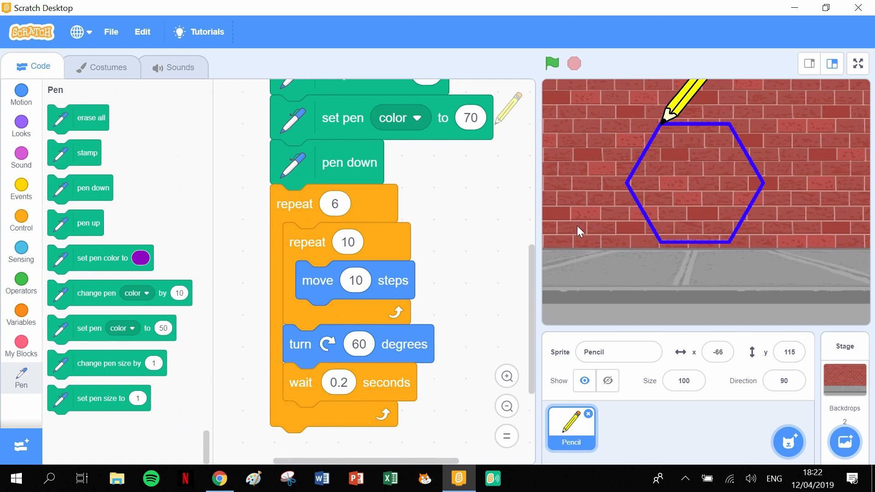